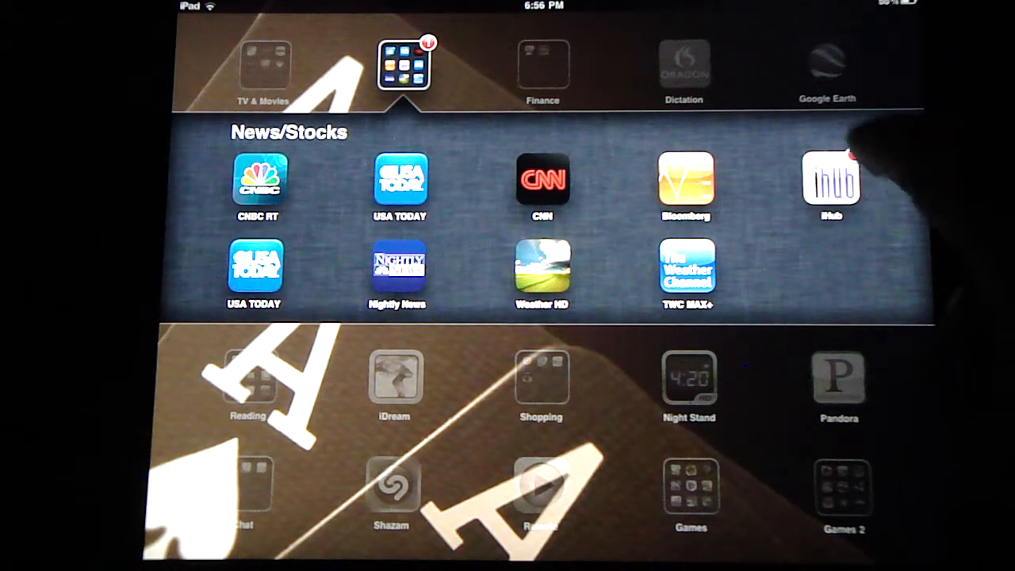
# Step: Launch iHub from the News/Stocks folder to show the streaming quote monitor
pyautogui.click(832, 181)
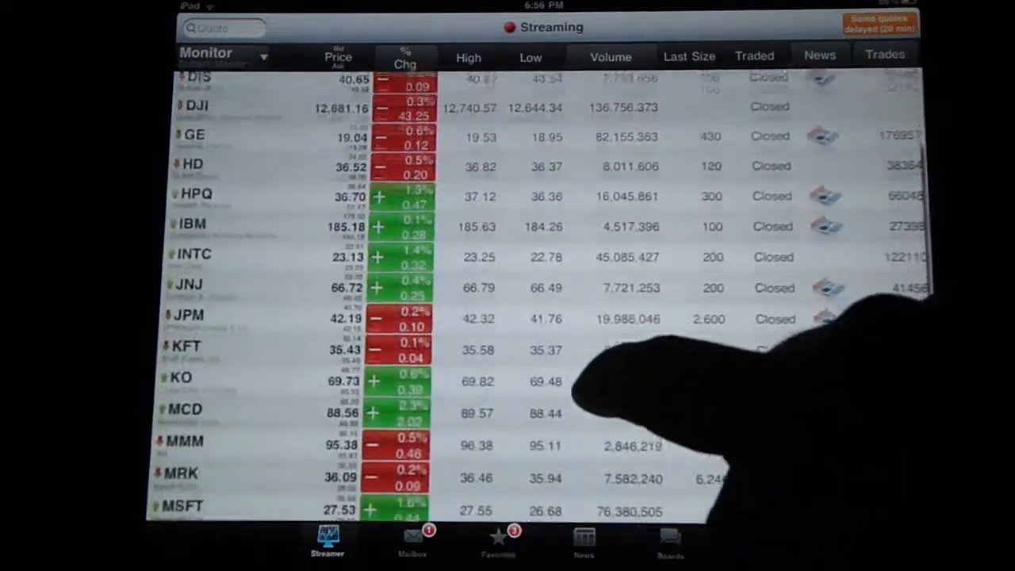
# Step: Scroll the streamer and open the AAPL detail page
pyautogui.scroll(-3)
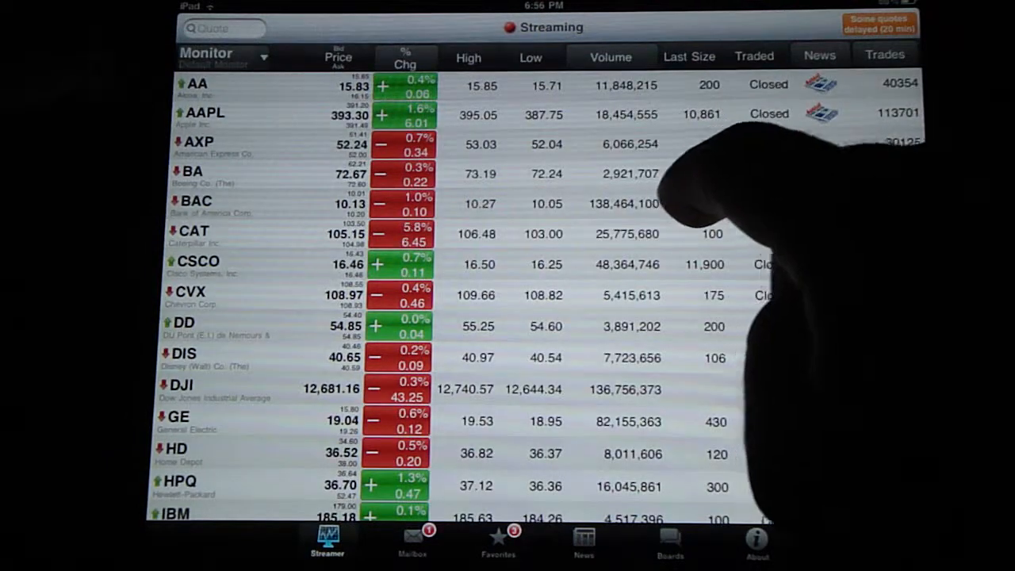
pyautogui.click(222, 114)
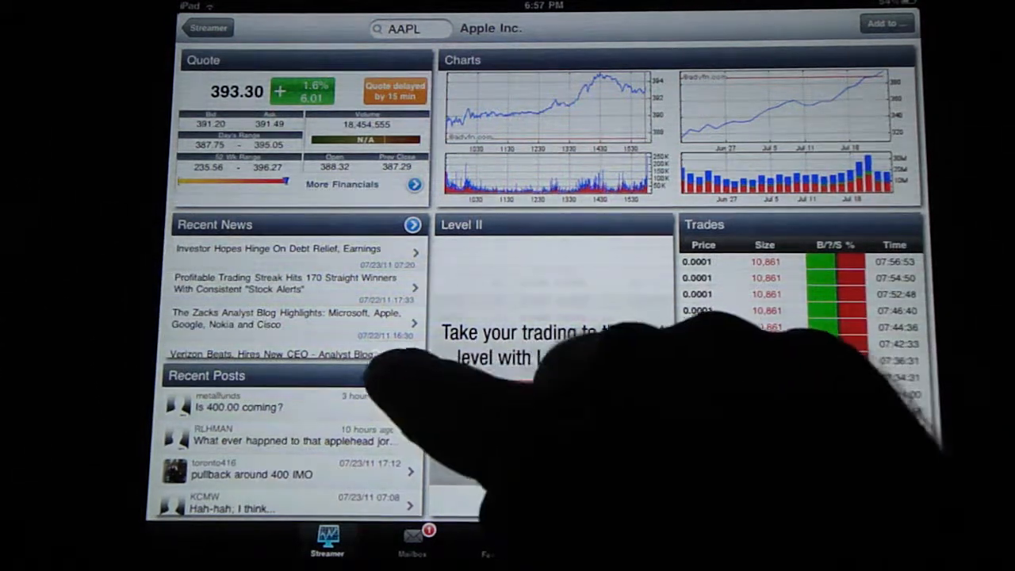
# Step: Read the 'Is 400.00 coming?', applehead, 'pullback around 400' and 'Hah-hah' posts, then view Favorites
pyautogui.click(238, 407)
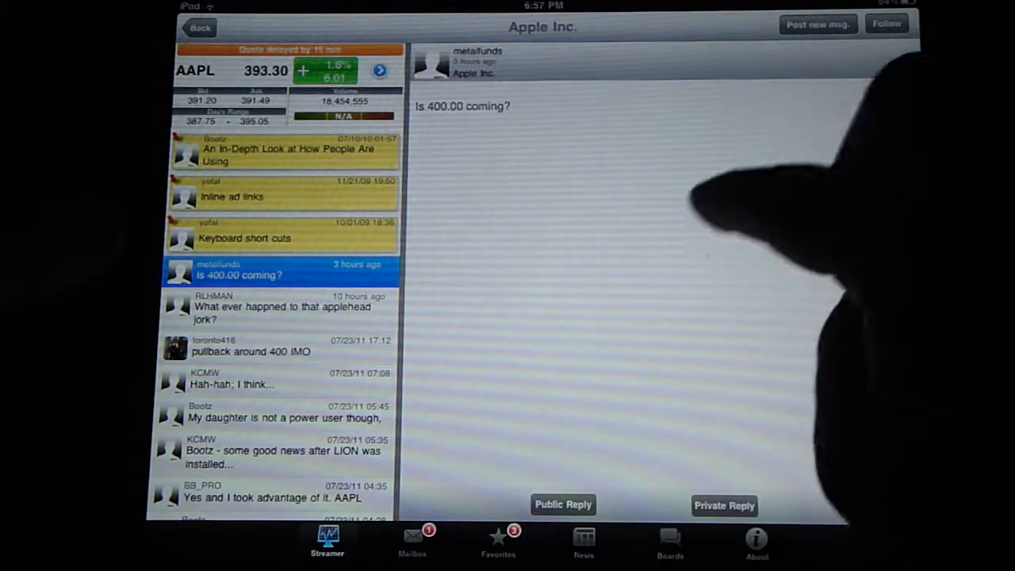
pyautogui.click(282, 313)
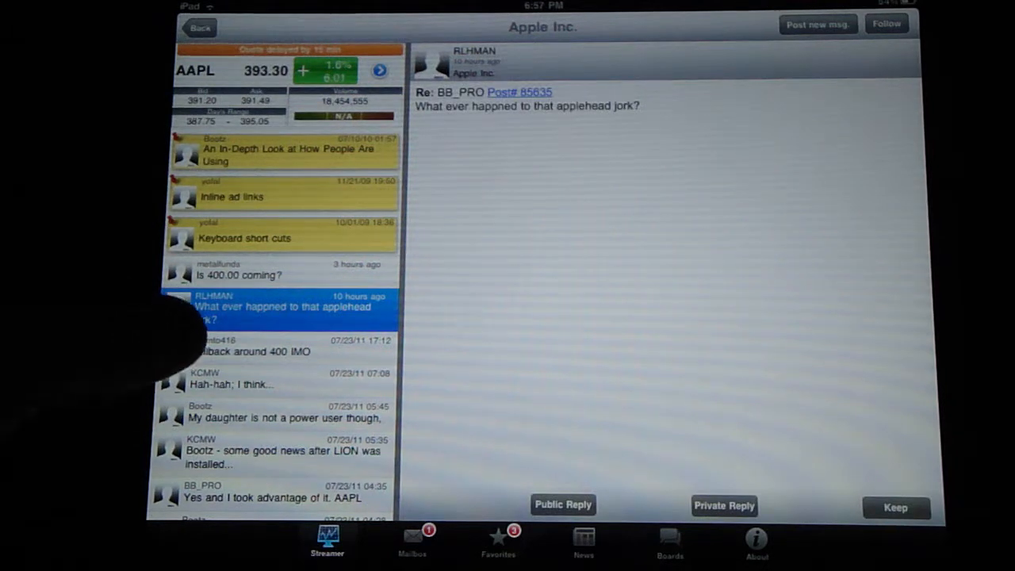
pyautogui.click(270, 350)
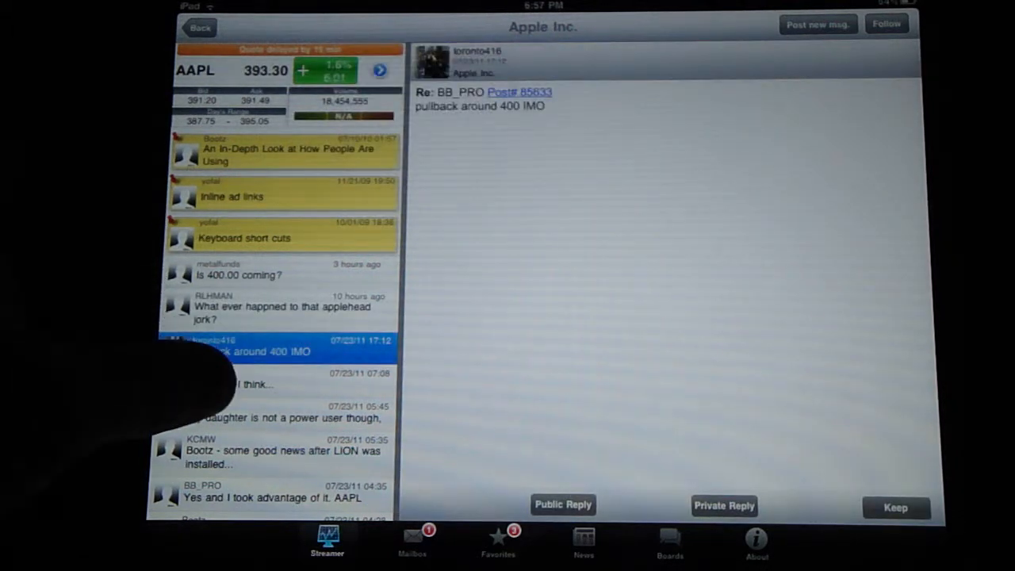
pyautogui.click(254, 383)
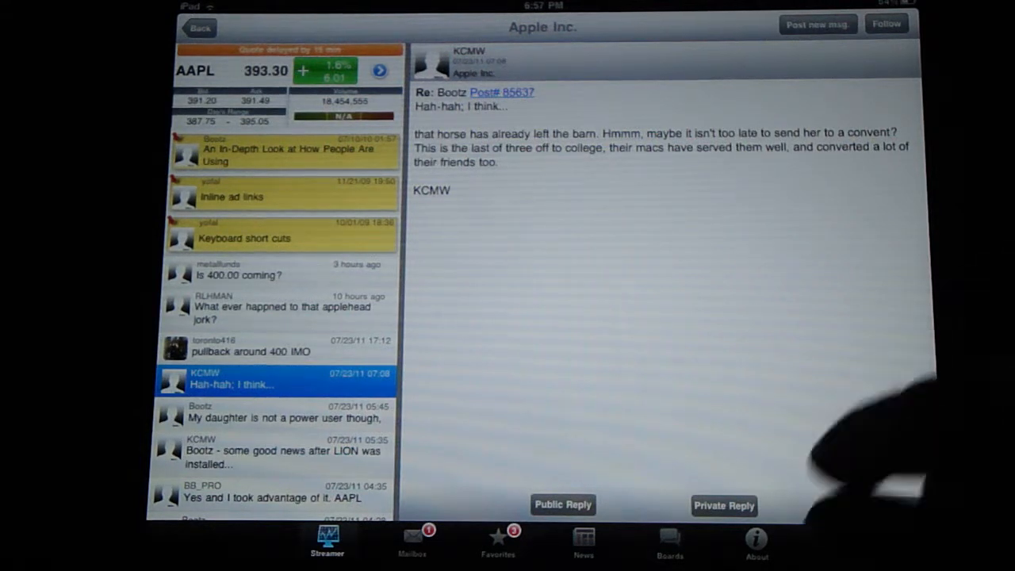
pyautogui.click(411, 541)
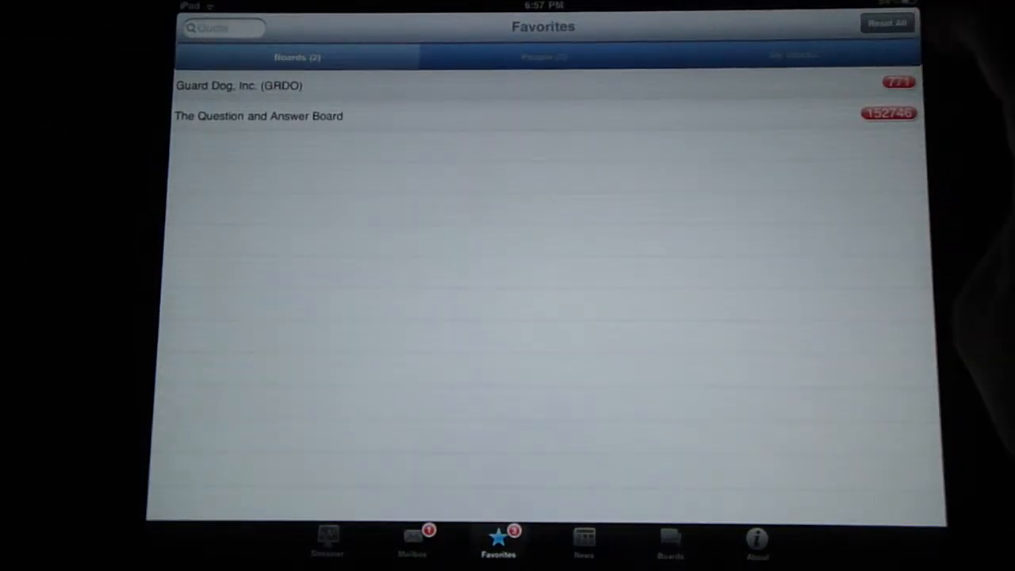
# Step: Open the Guard Dog, Inc. (GRDO) board, scroll its posts, and show its company news
pyautogui.click(238, 86)
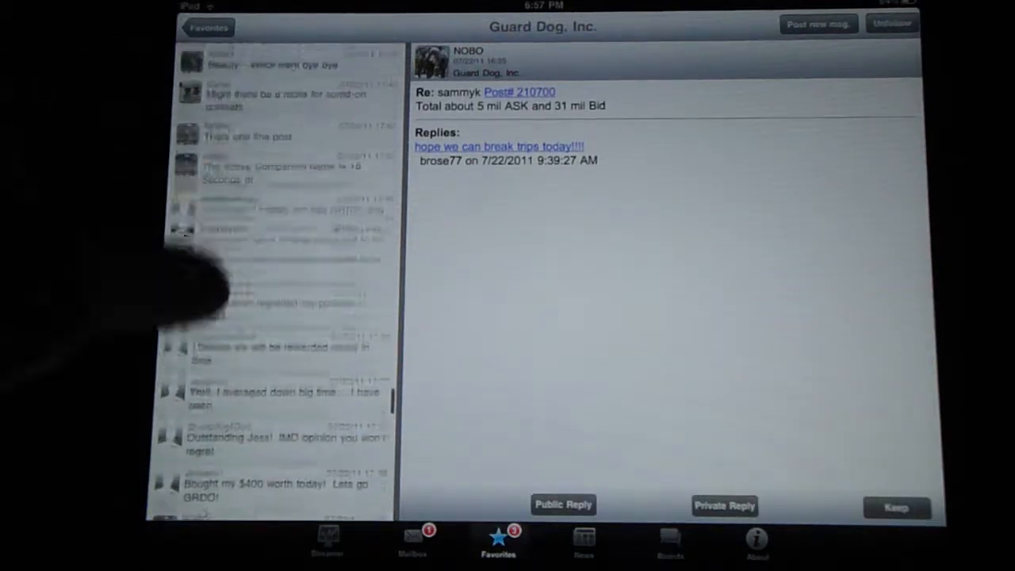
pyautogui.scroll(-3)
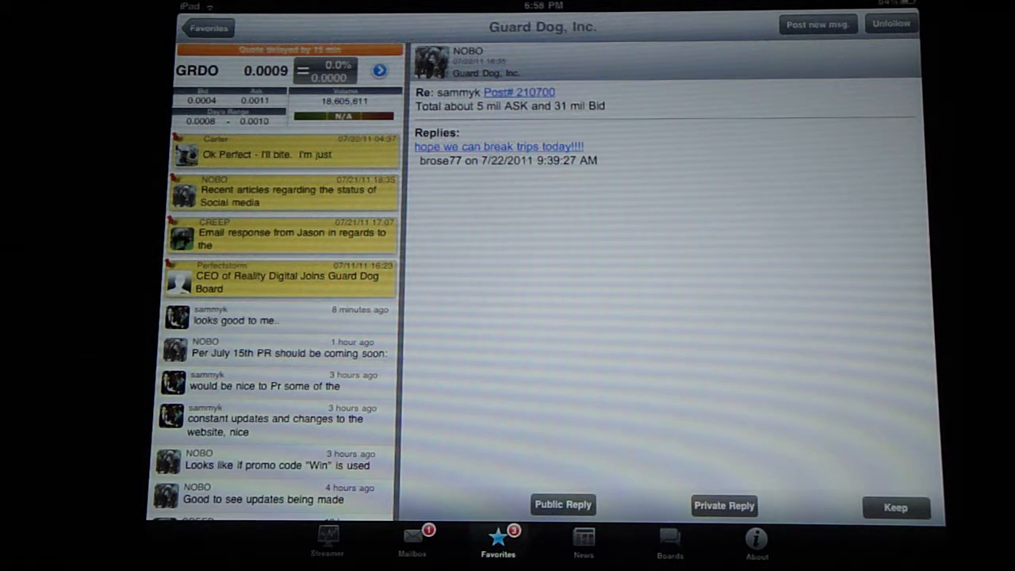
pyautogui.click(326, 539)
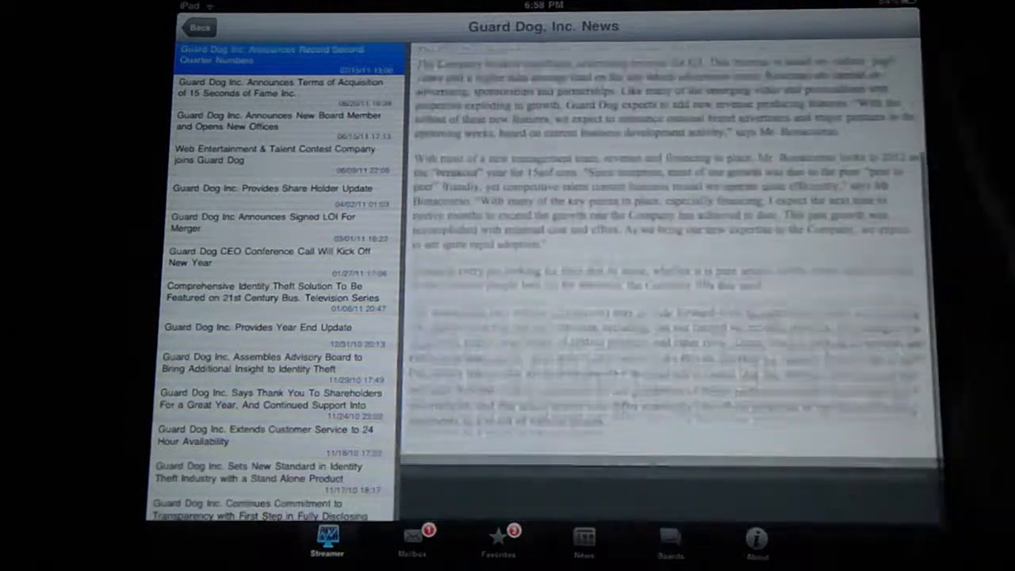
# Step: Read the Guard Dog 'Terms of Acquisition' article, return to GRDO, then show Top Stories
pyautogui.click(285, 88)
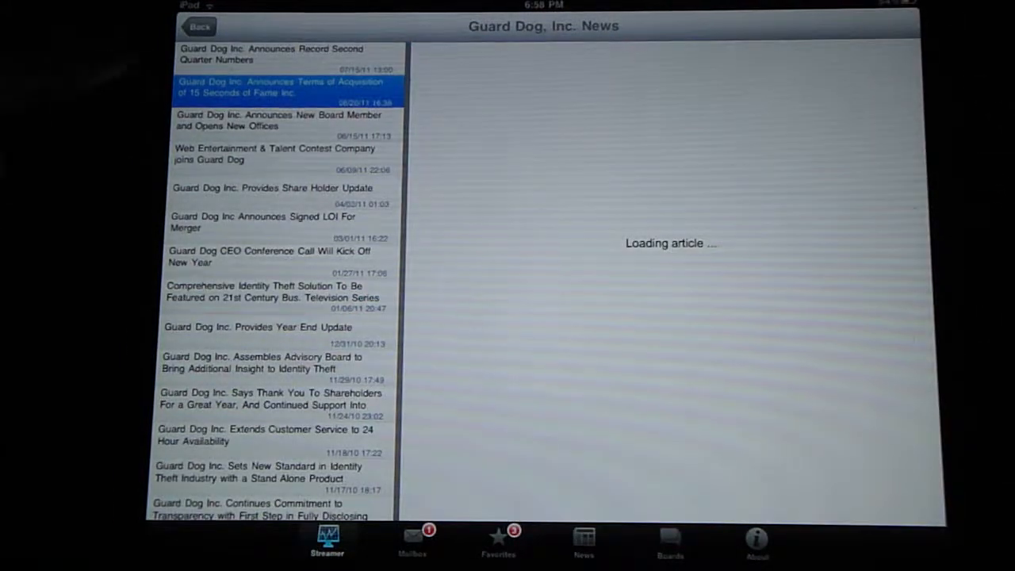
pyautogui.click(281, 120)
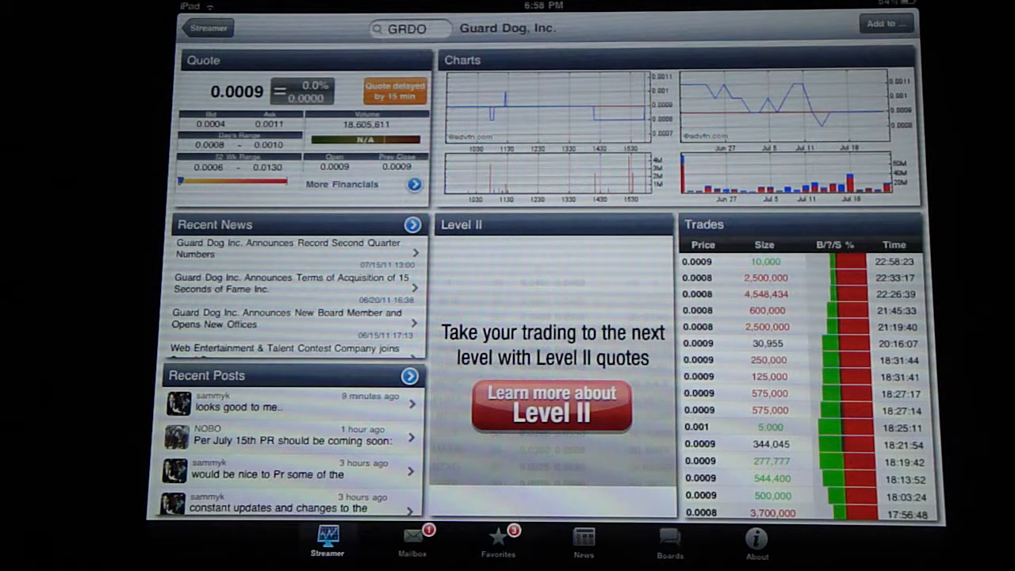
pyautogui.click(584, 539)
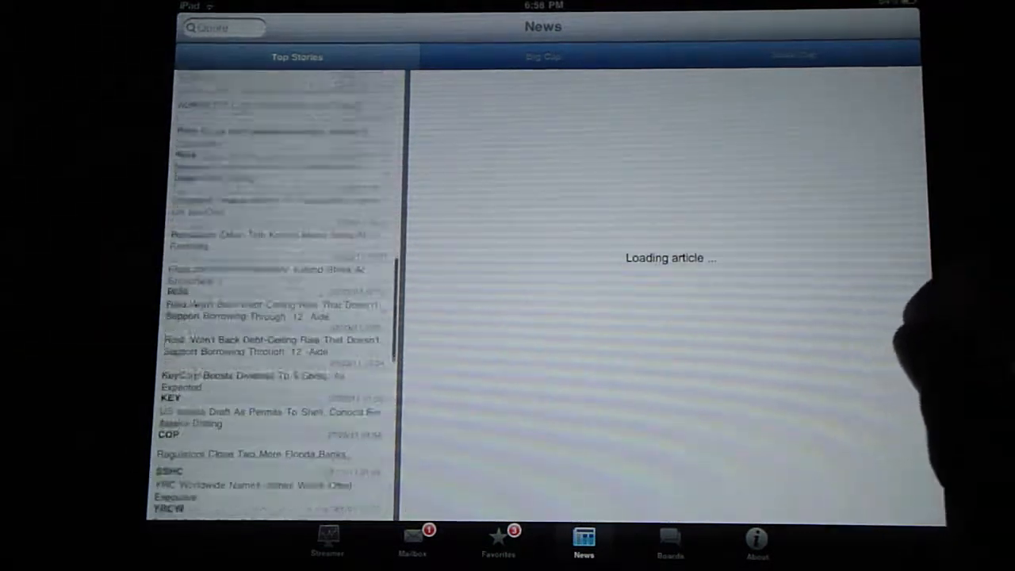
# Step: Scroll Top Stories, then switch to the Boards directory
pyautogui.scroll(-3)
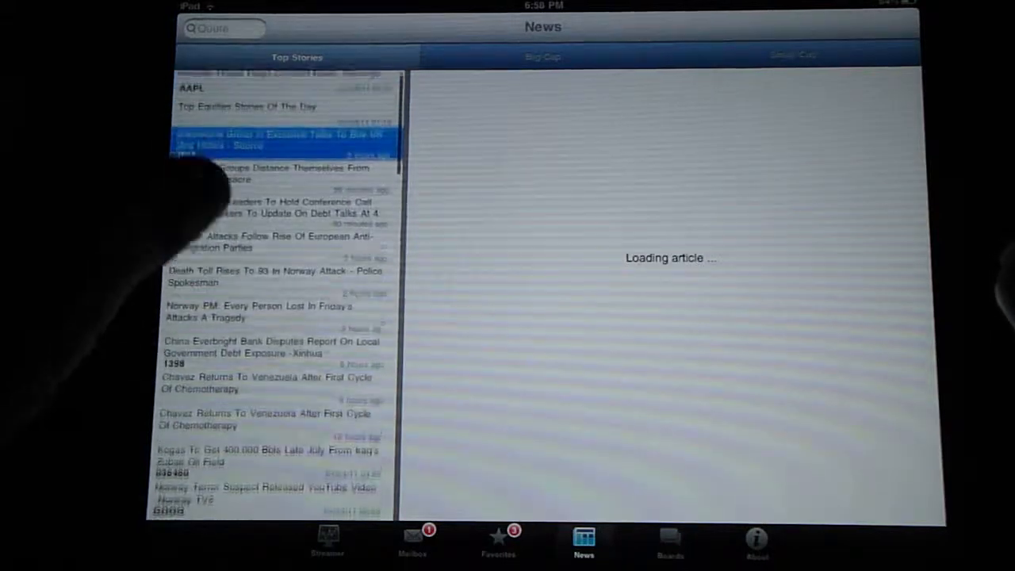
pyautogui.click(669, 540)
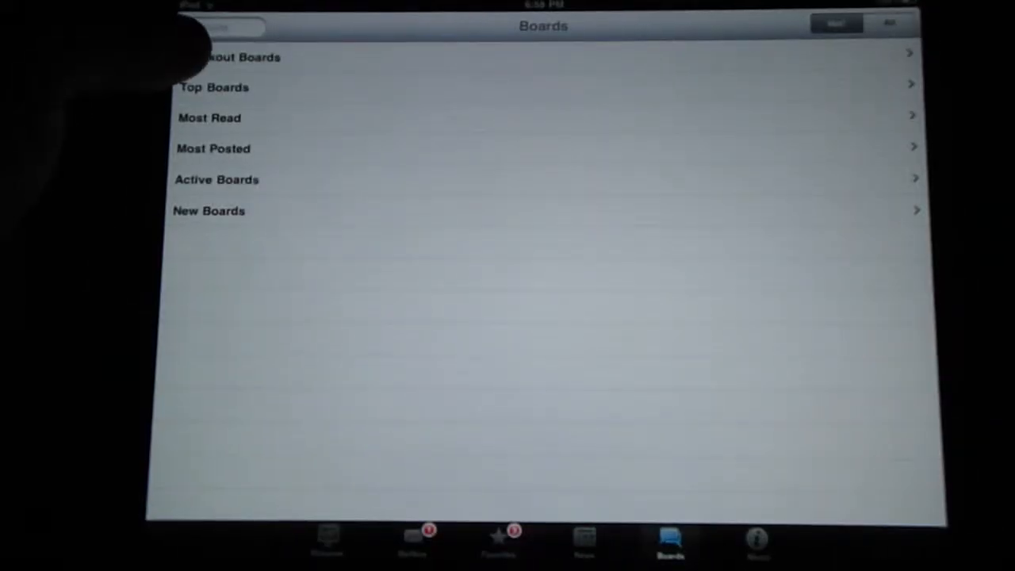
# Step: Browse Breakout Boards, then scroll through all US-listed board categories
pyautogui.click(230, 57)
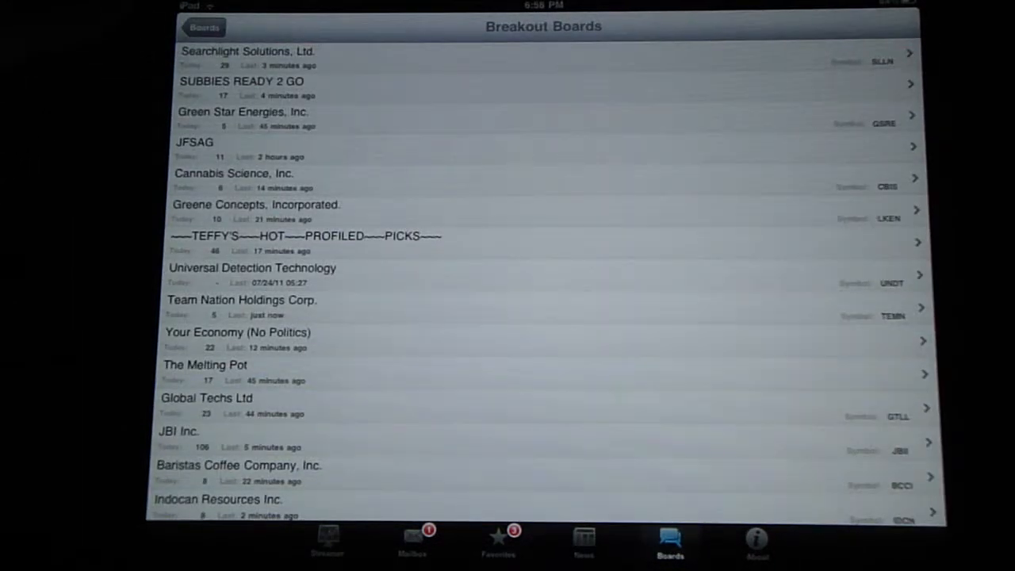
pyautogui.click(204, 27)
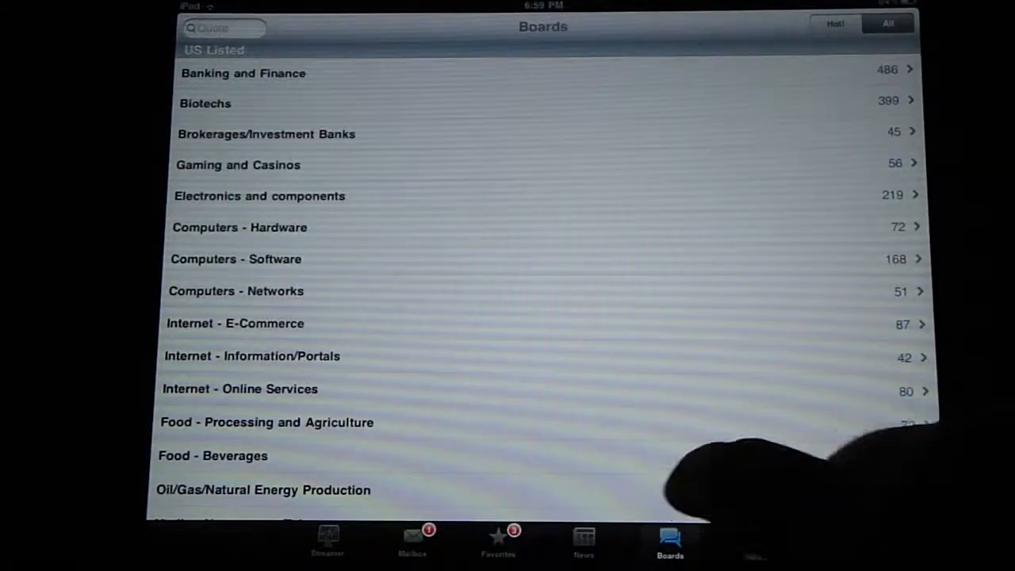
pyautogui.scroll(-3)
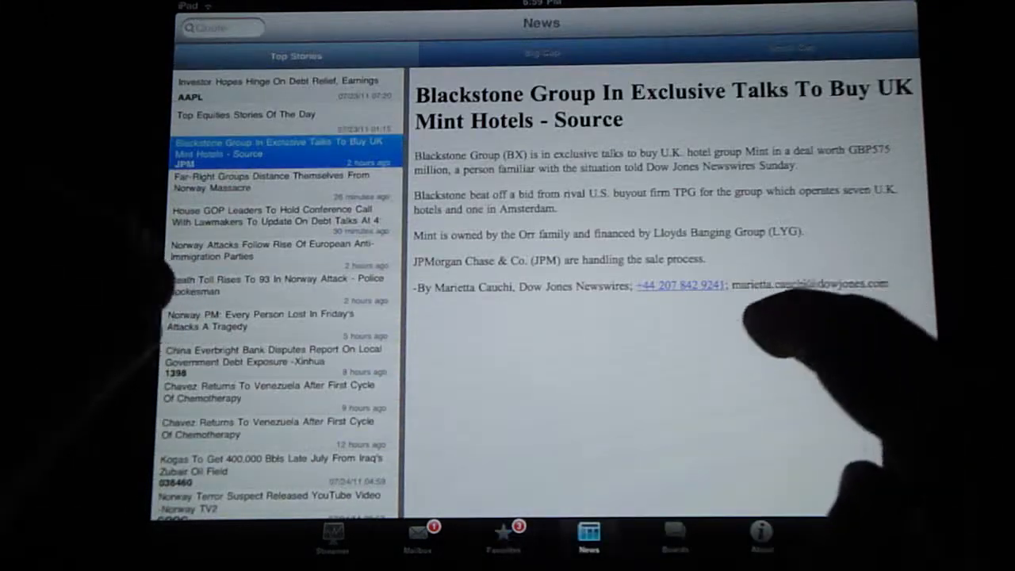
# Step: Return to the streamer, then reopen Boards showing all US-listed categories with counts
pyautogui.click(330, 545)
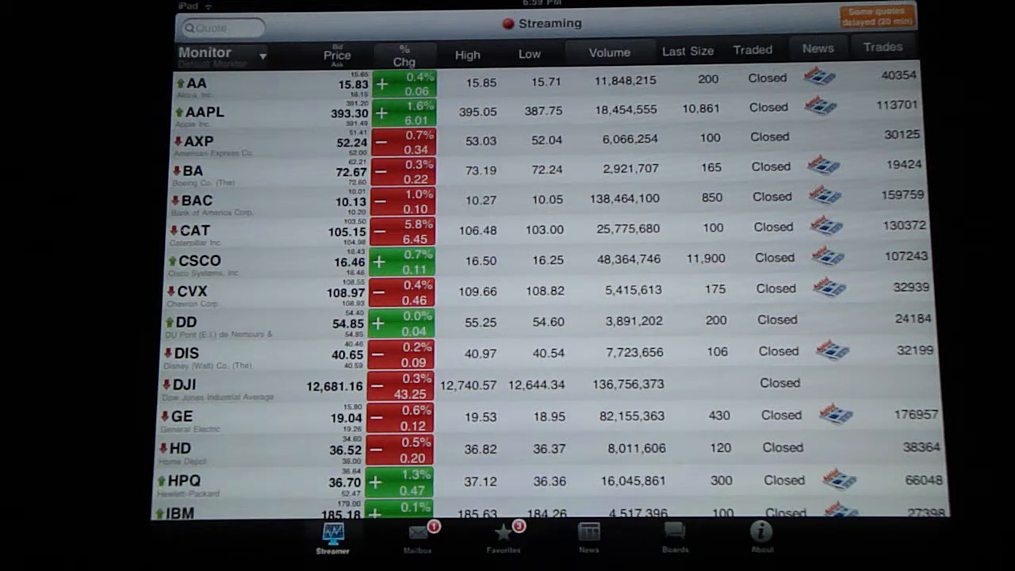
pyautogui.click(674, 548)
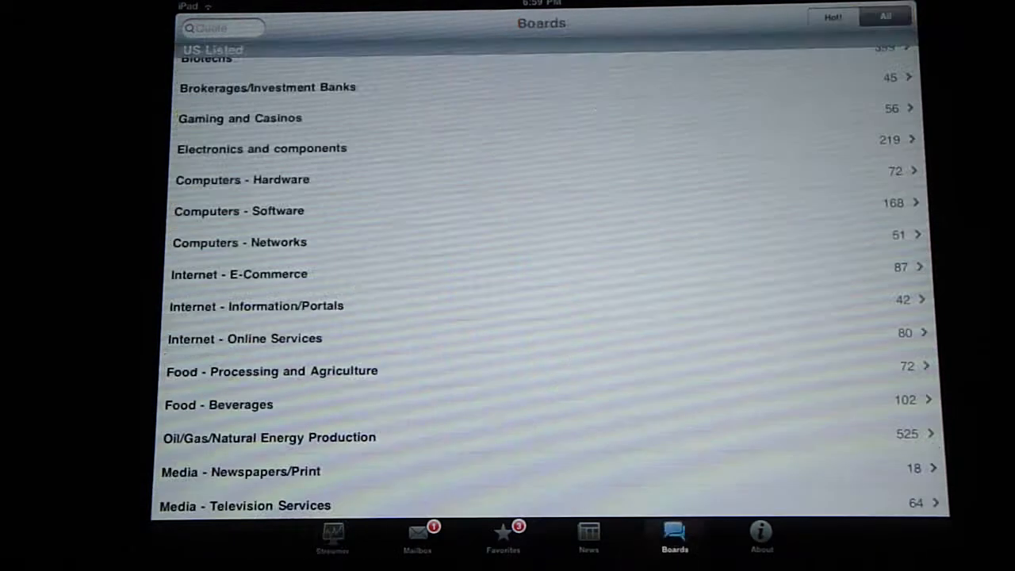